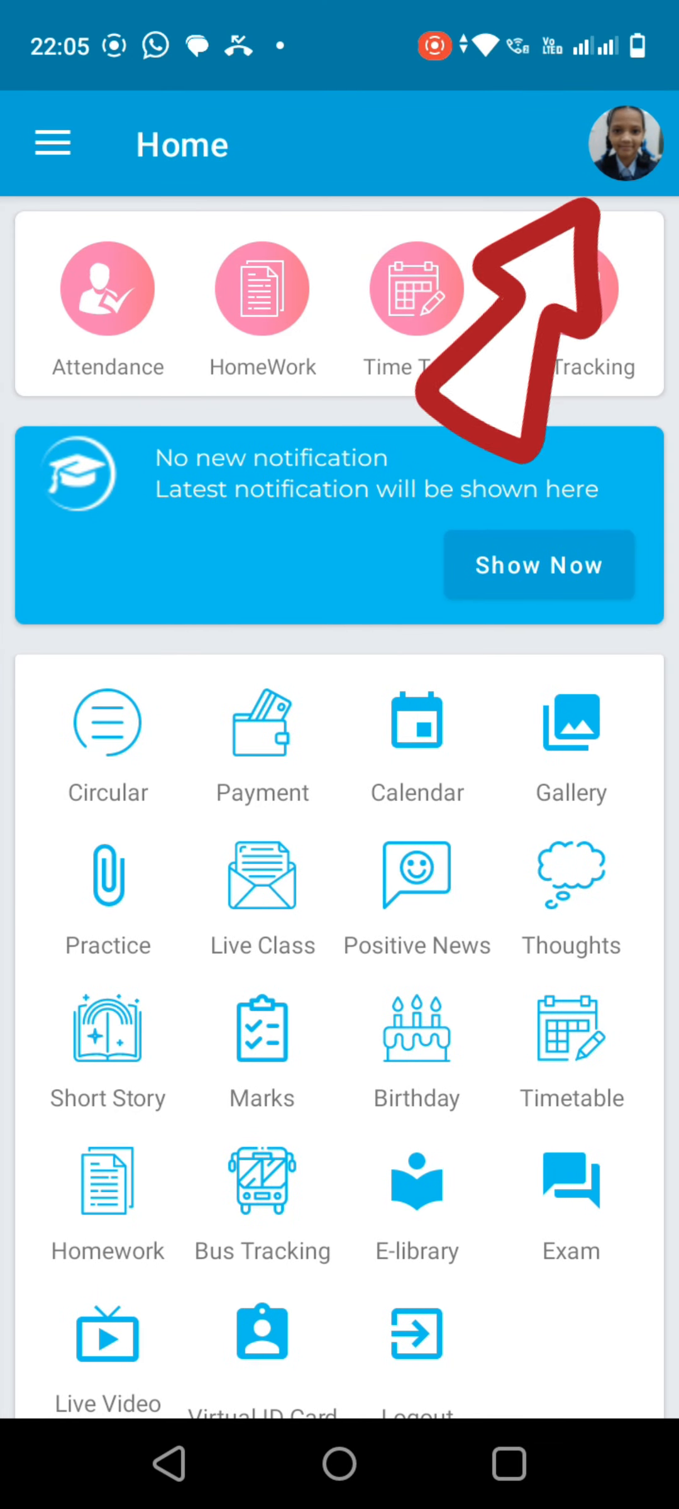
- Open the student's Profile page from the Home screen avatar showing personal info
click(626, 144)
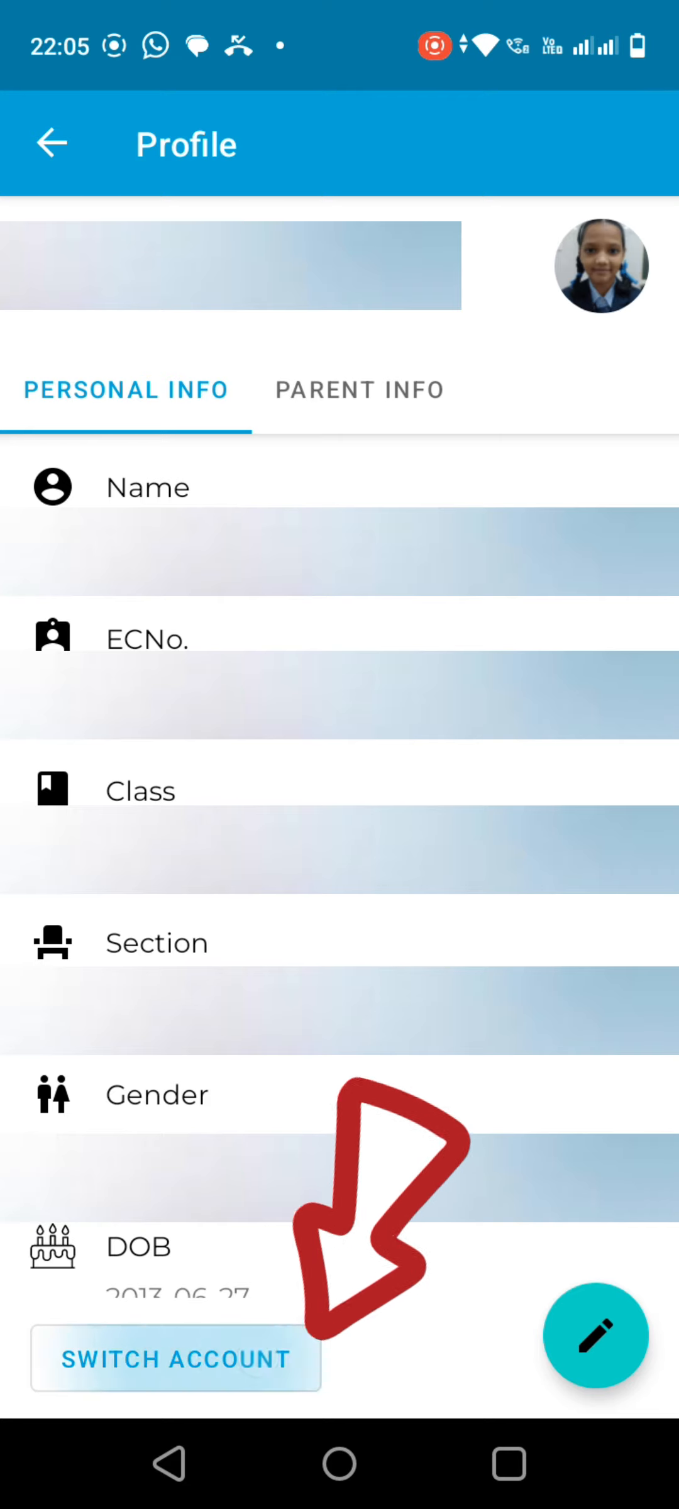
click(175, 1358)
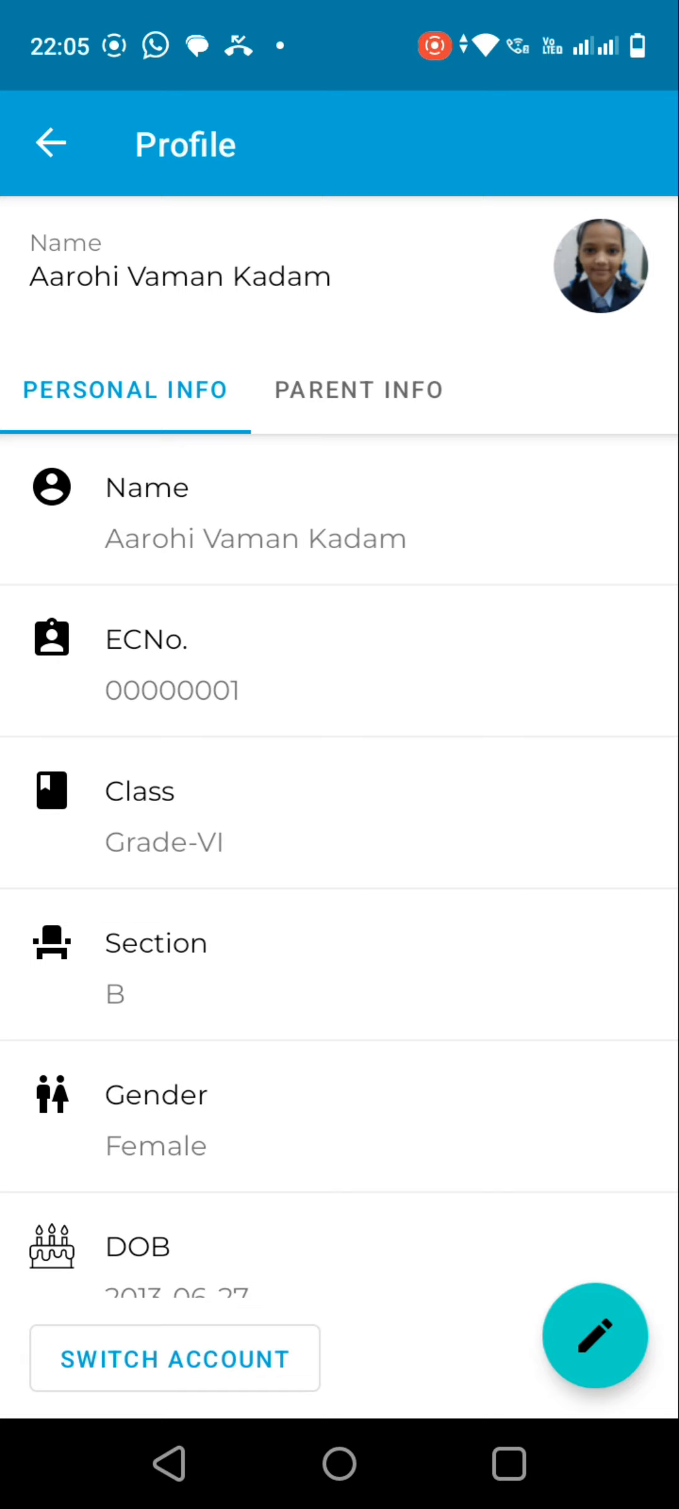
- Return to Home and open the student's Virtual ID Card
click(50, 144)
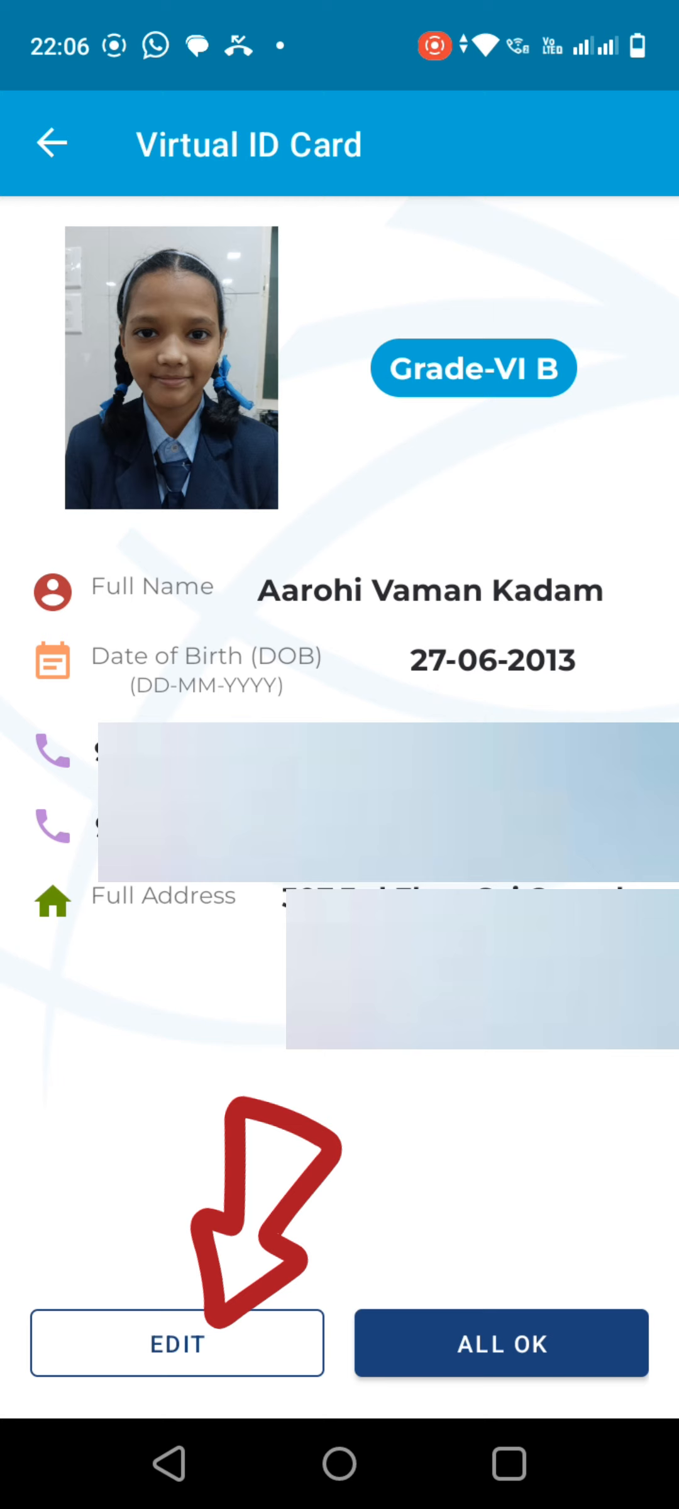
- Start editing the Virtual ID Card and agree to the editing terms and conditions
click(177, 1344)
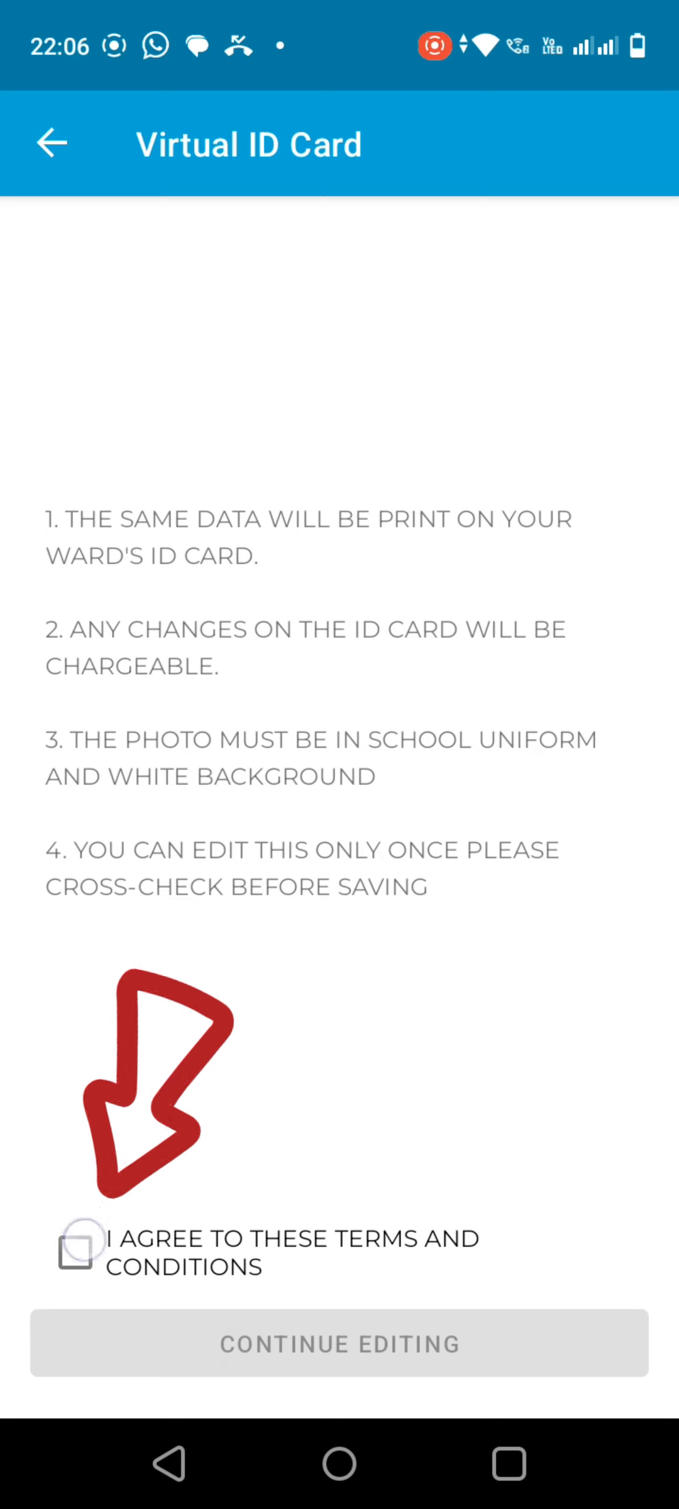
click(78, 1251)
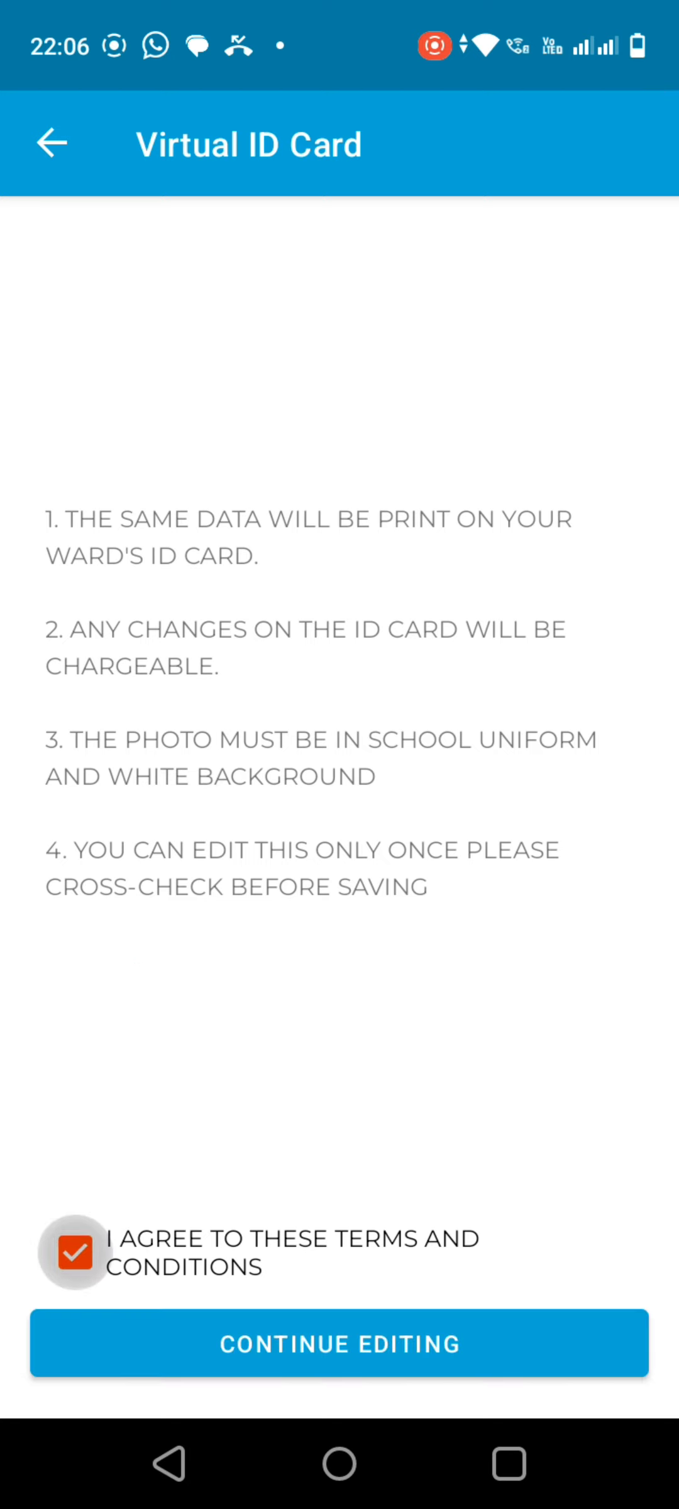
- Continue to the editable ID card form and bring up the Capture Photo / Pick from gallery chooser
click(338, 1344)
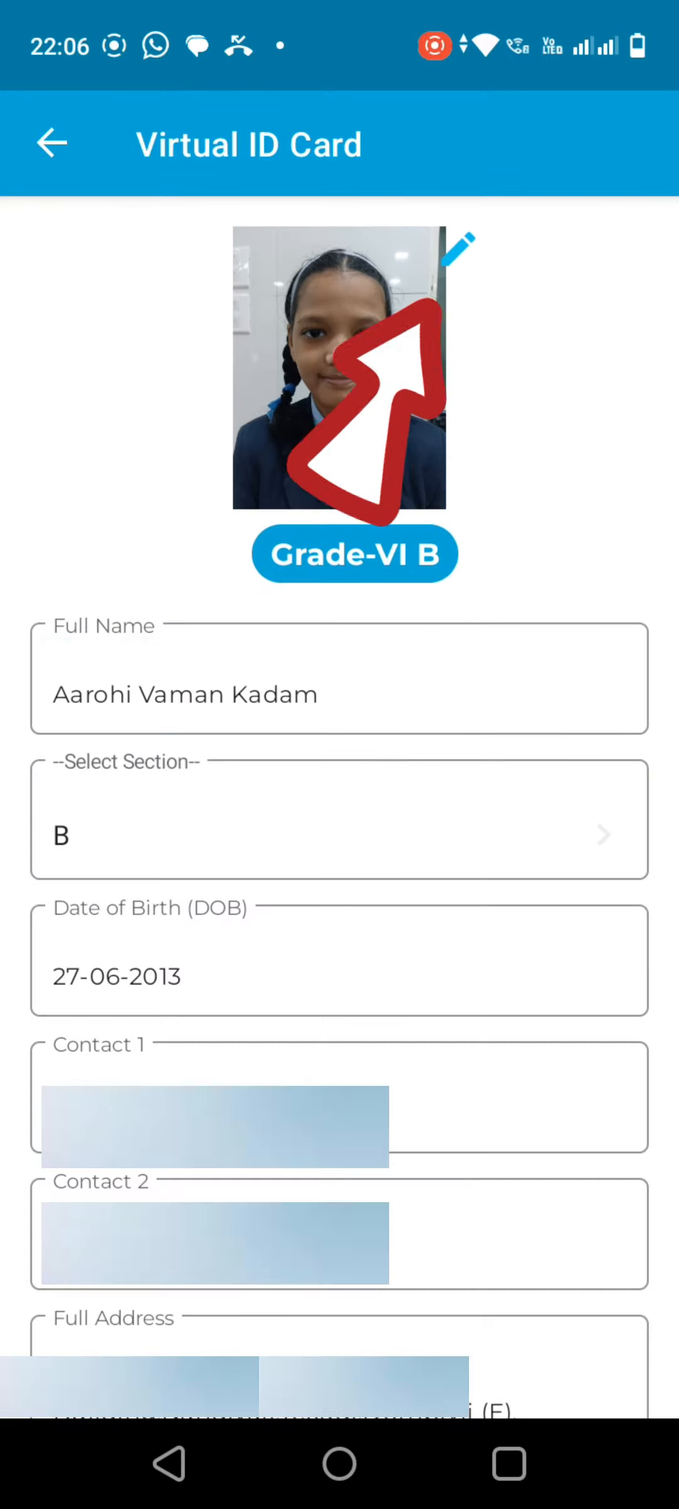
click(466, 248)
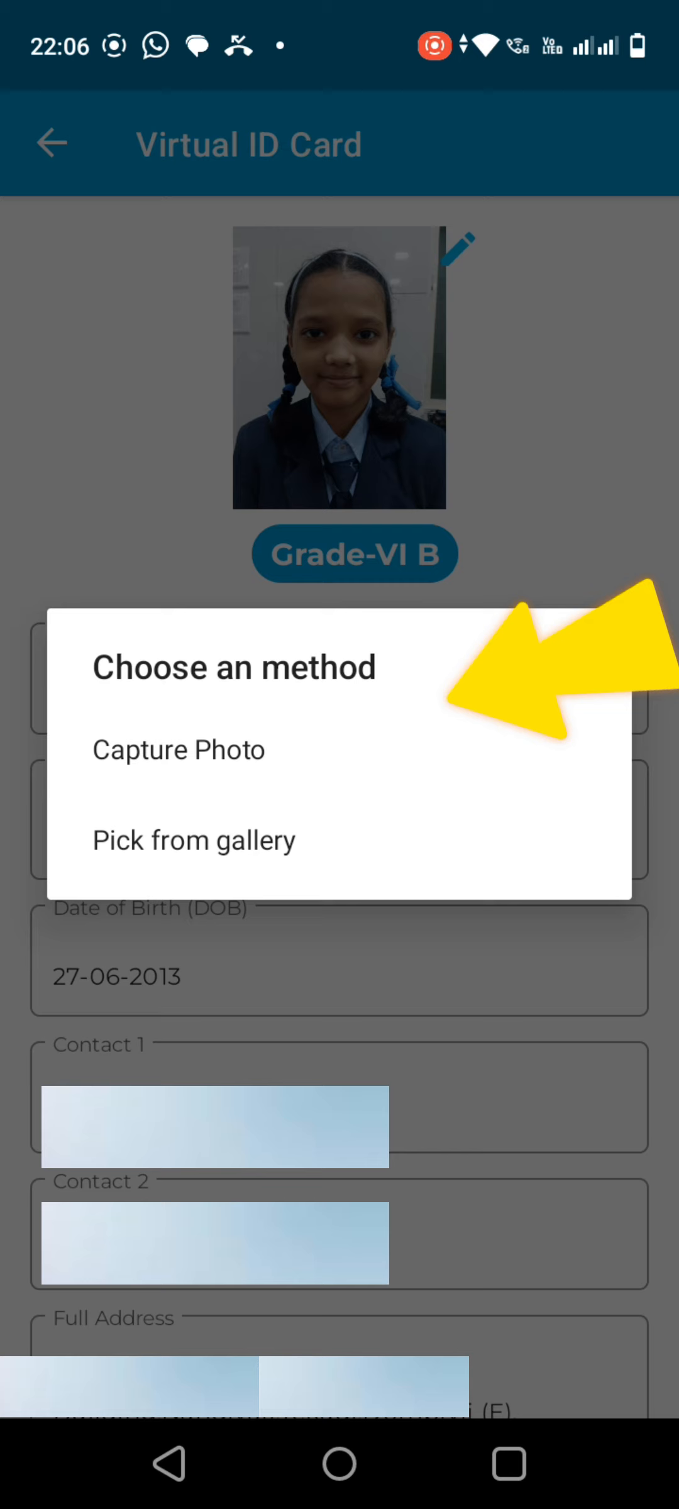